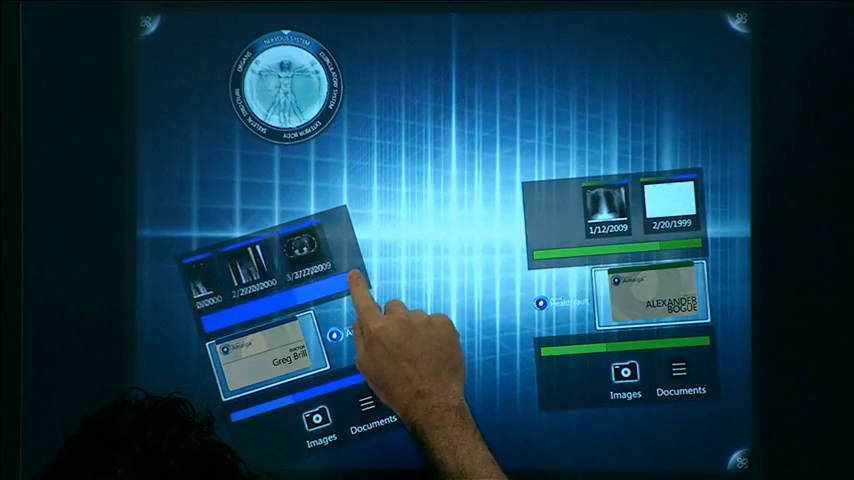
{"action": "left_click", "coordinate": [300, 263]}
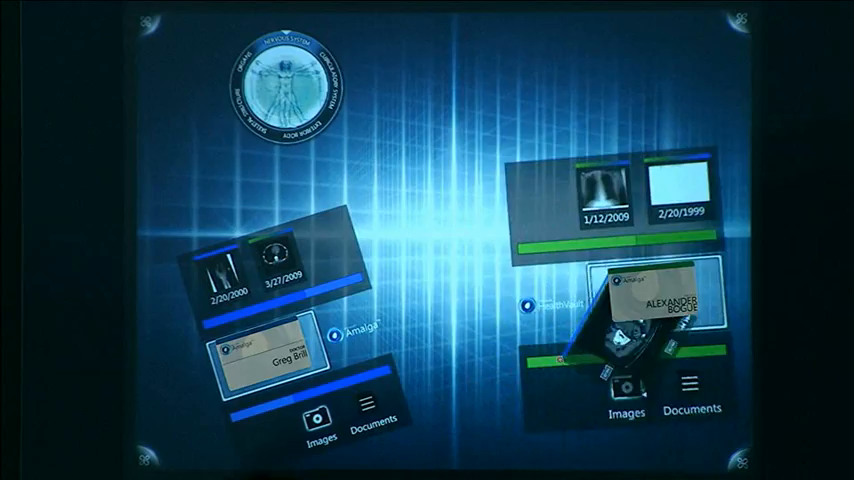
Open the Vitruvian anatomy dial's full-body view and switch it to Circulatory System
{"action": "left_click", "coordinate": [281, 85]}
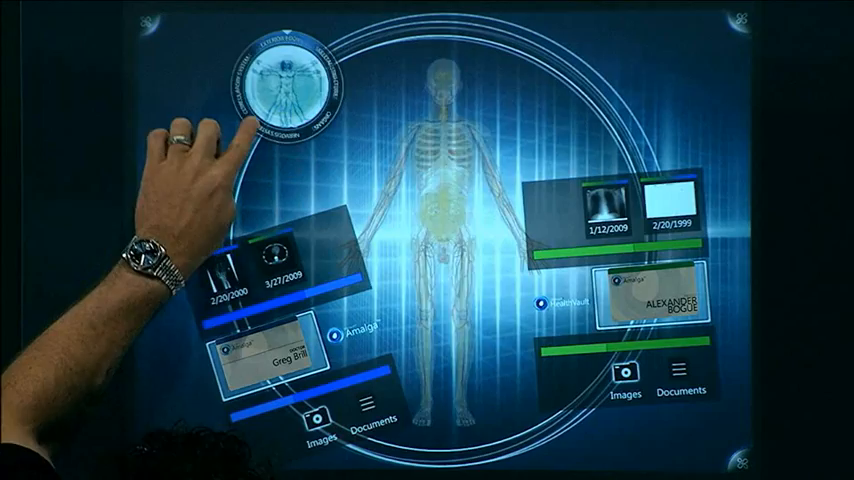
{"action": "left_click", "coordinate": [290, 85]}
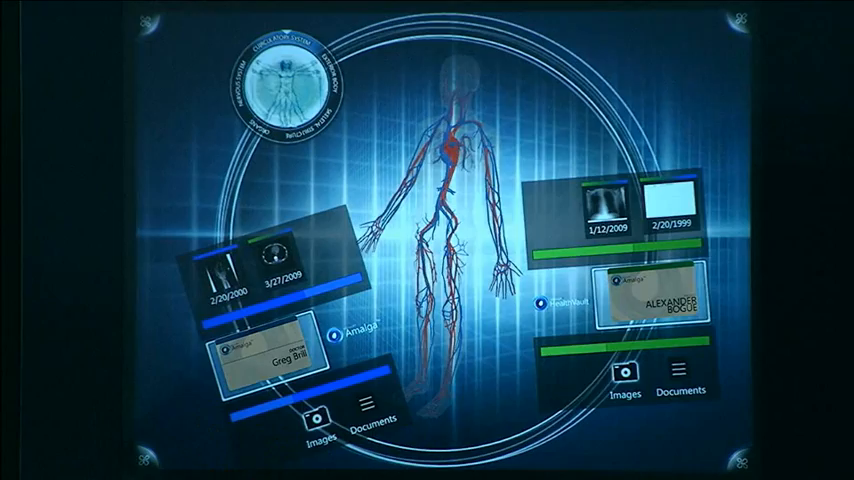